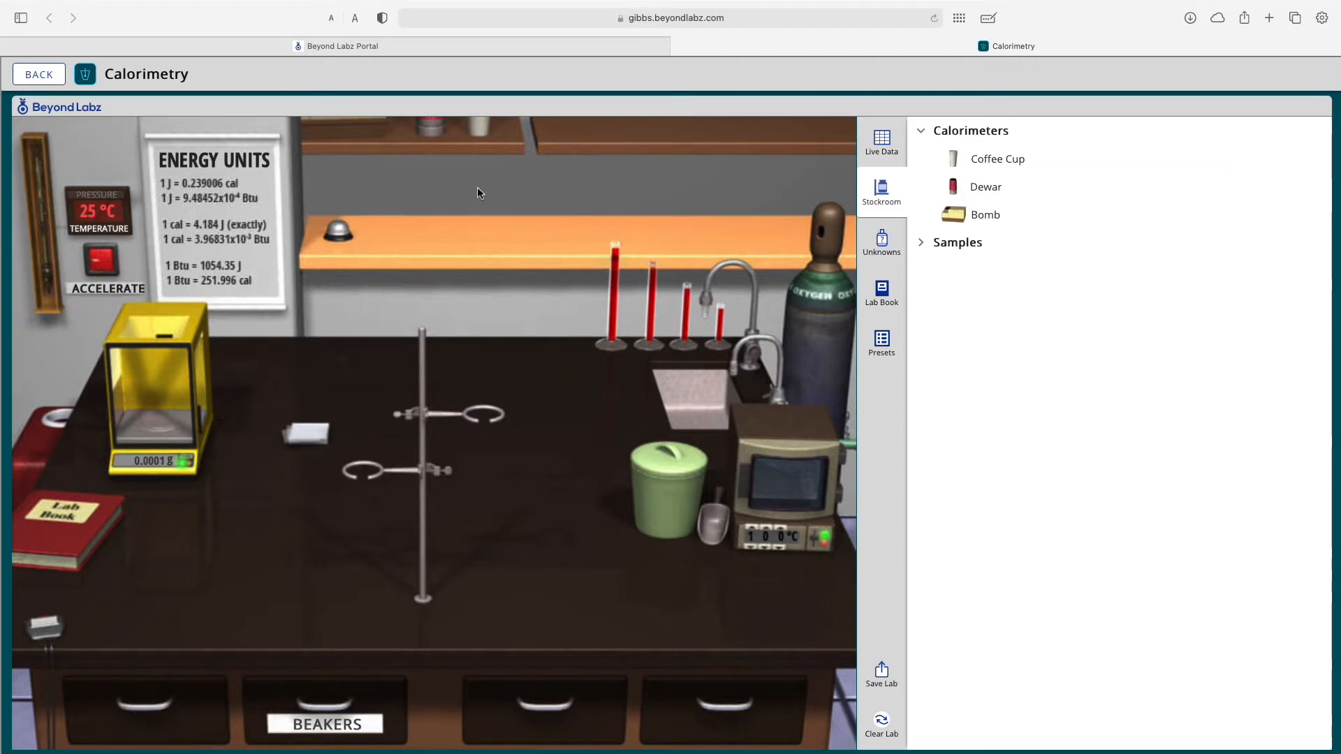
mouse_move(942, 135)
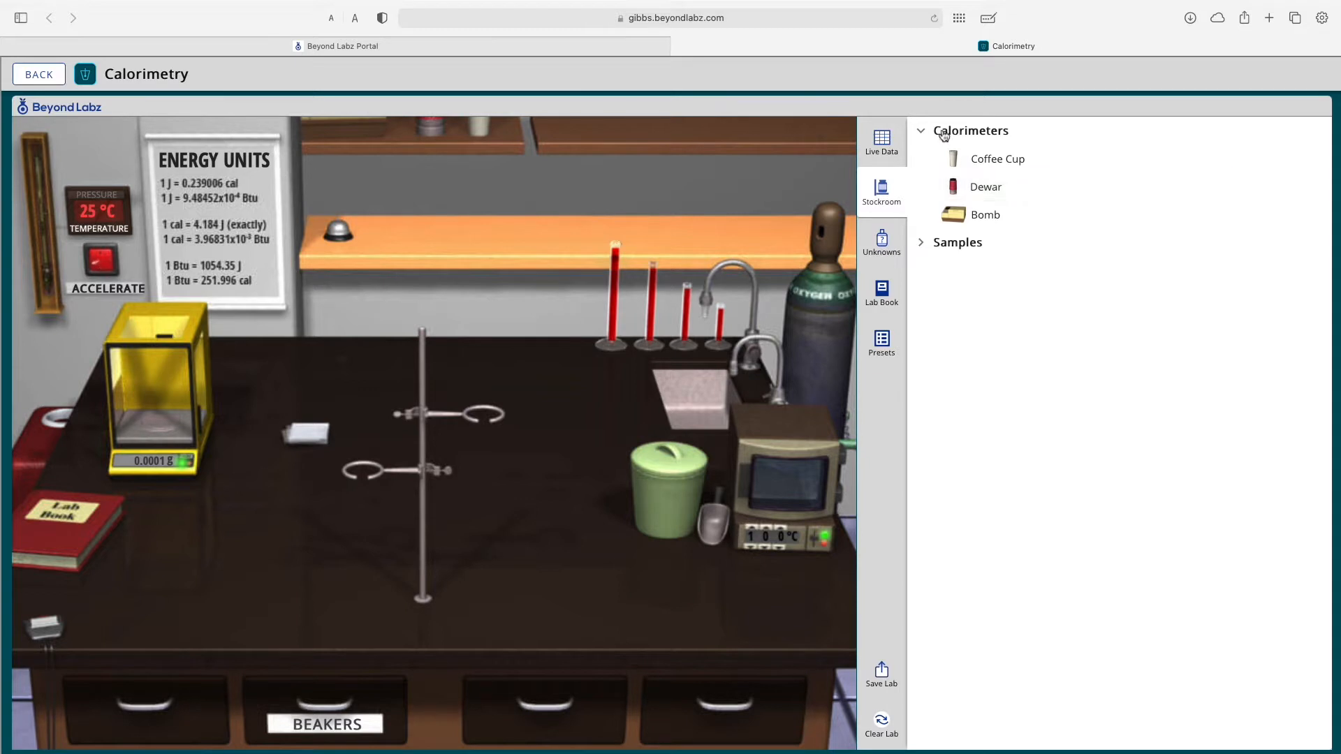
Browse the stockroom's Samples, Salts and Metals lists and take a cesium (Cs) sample
click(957, 242)
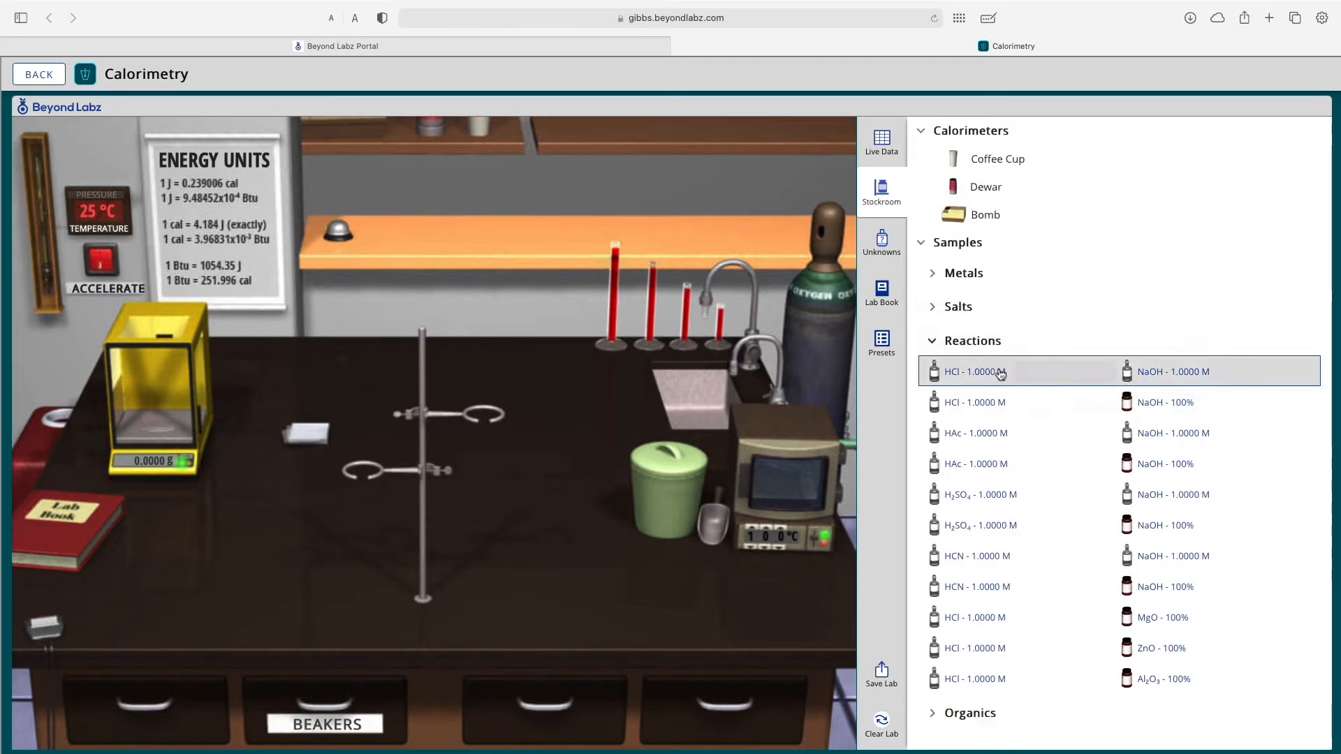
click(958, 307)
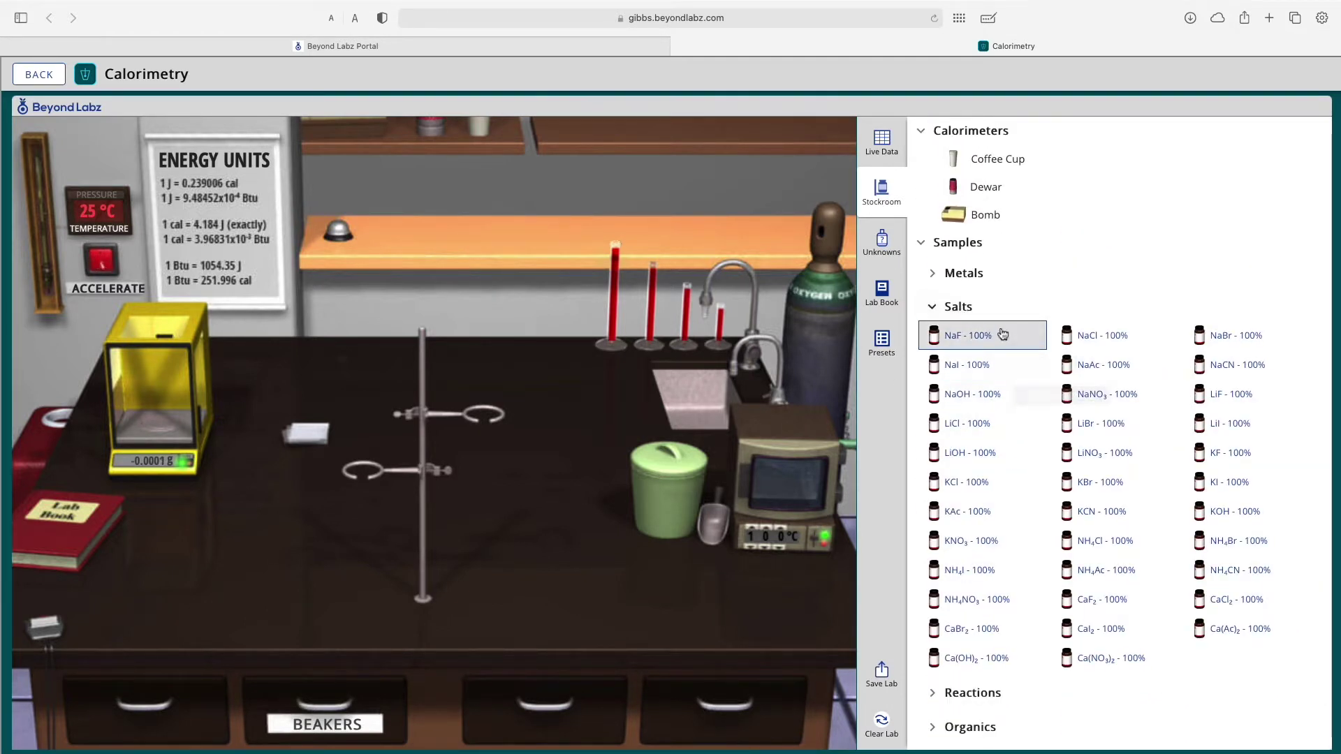
click(962, 273)
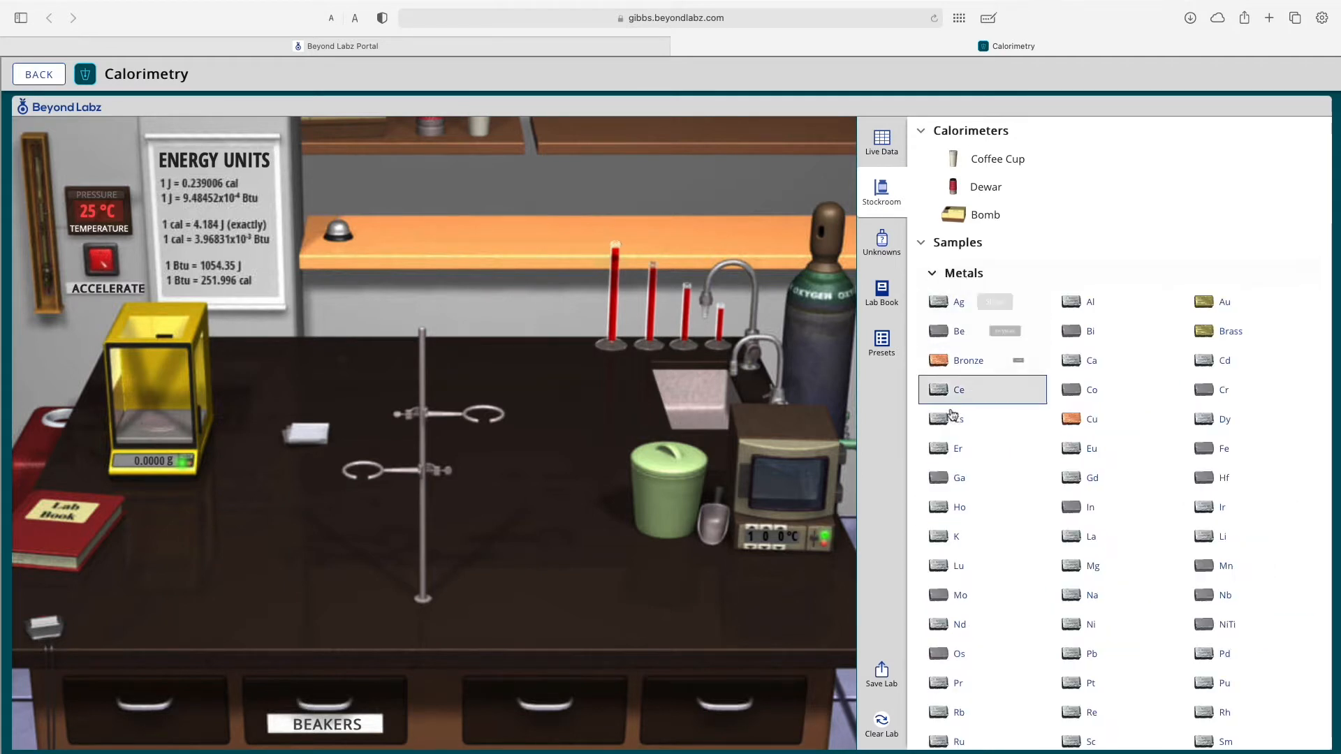
click(958, 419)
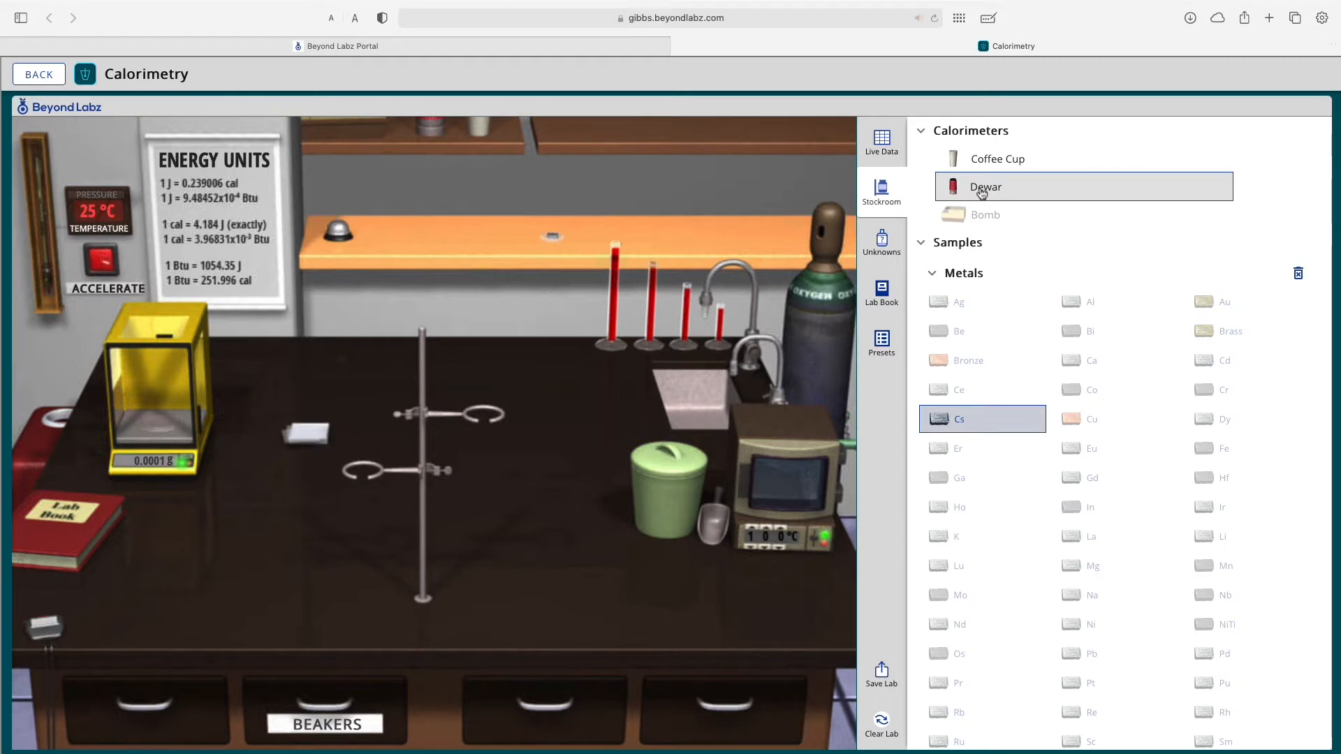
Place a Dewar calorimeter from the Calorimeters list onto the bench
click(985, 186)
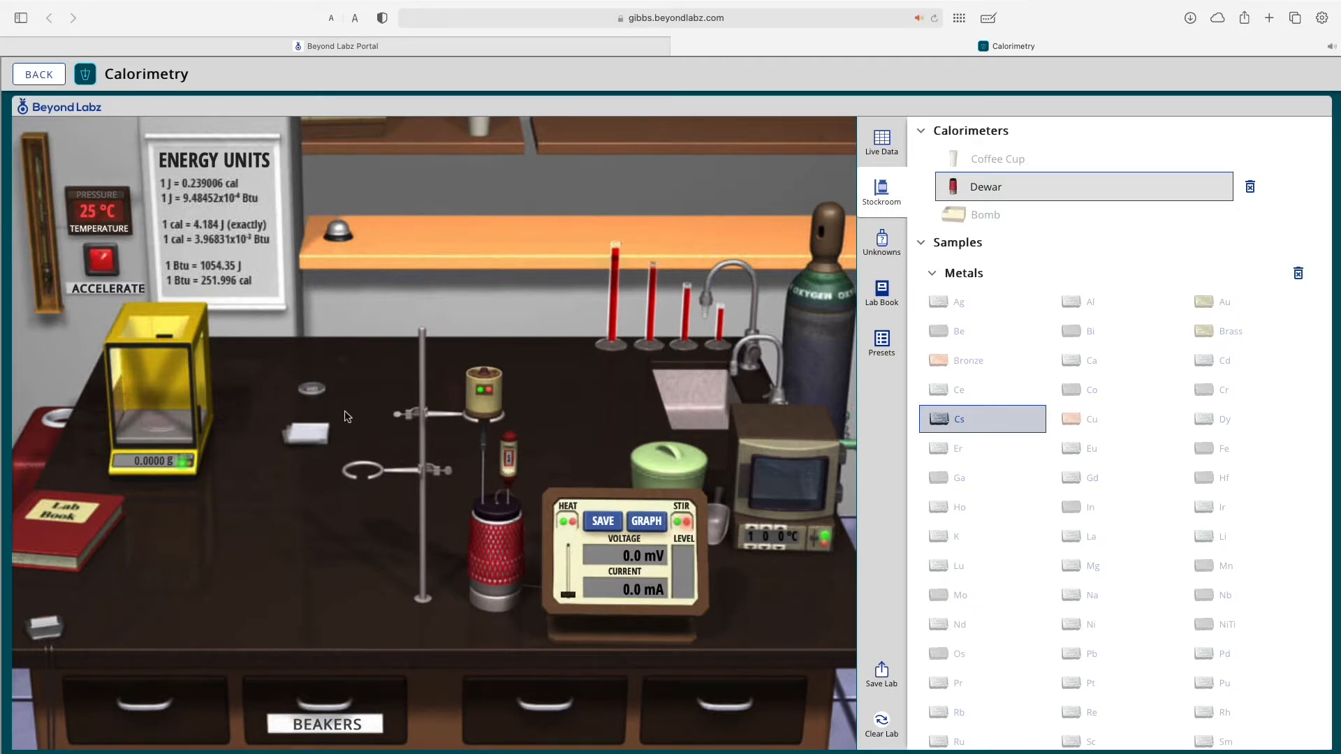
mouse_move(296, 393)
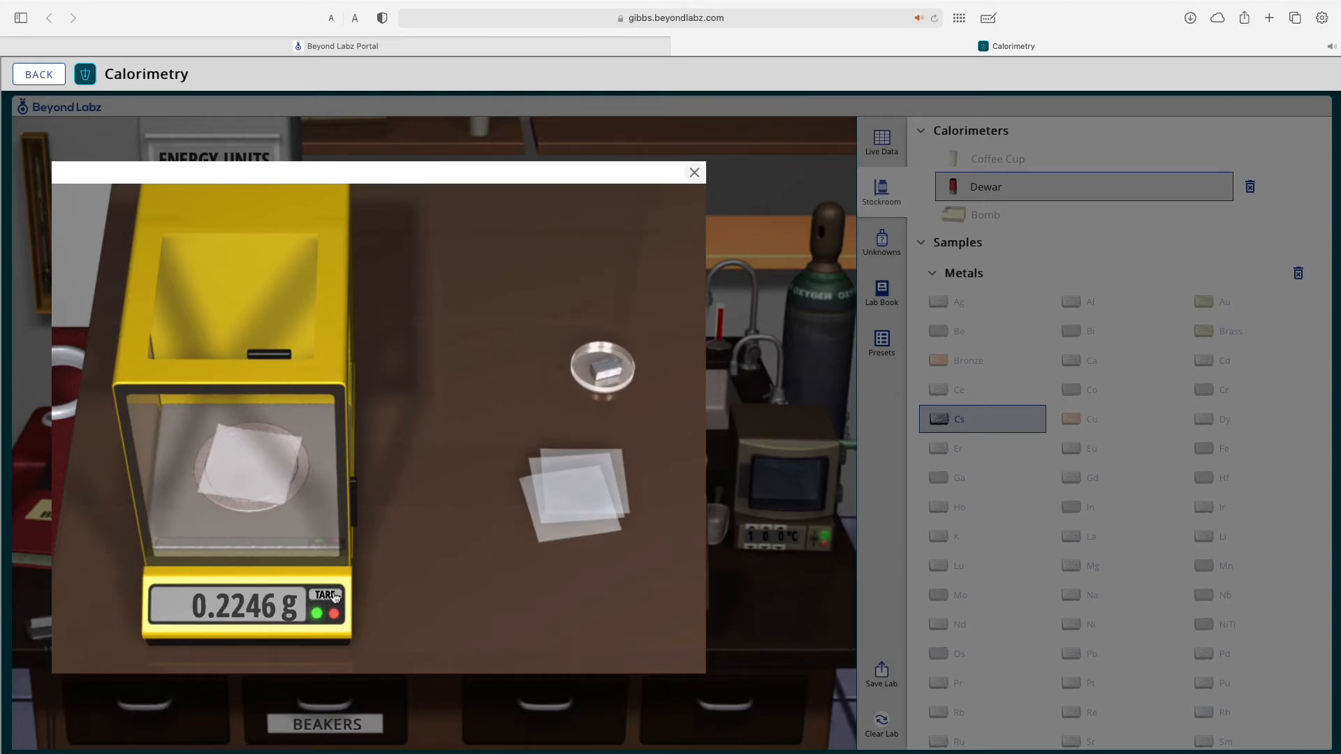
Tare the balance with weighing paper on it, then pick up the cesium piece
click(325, 595)
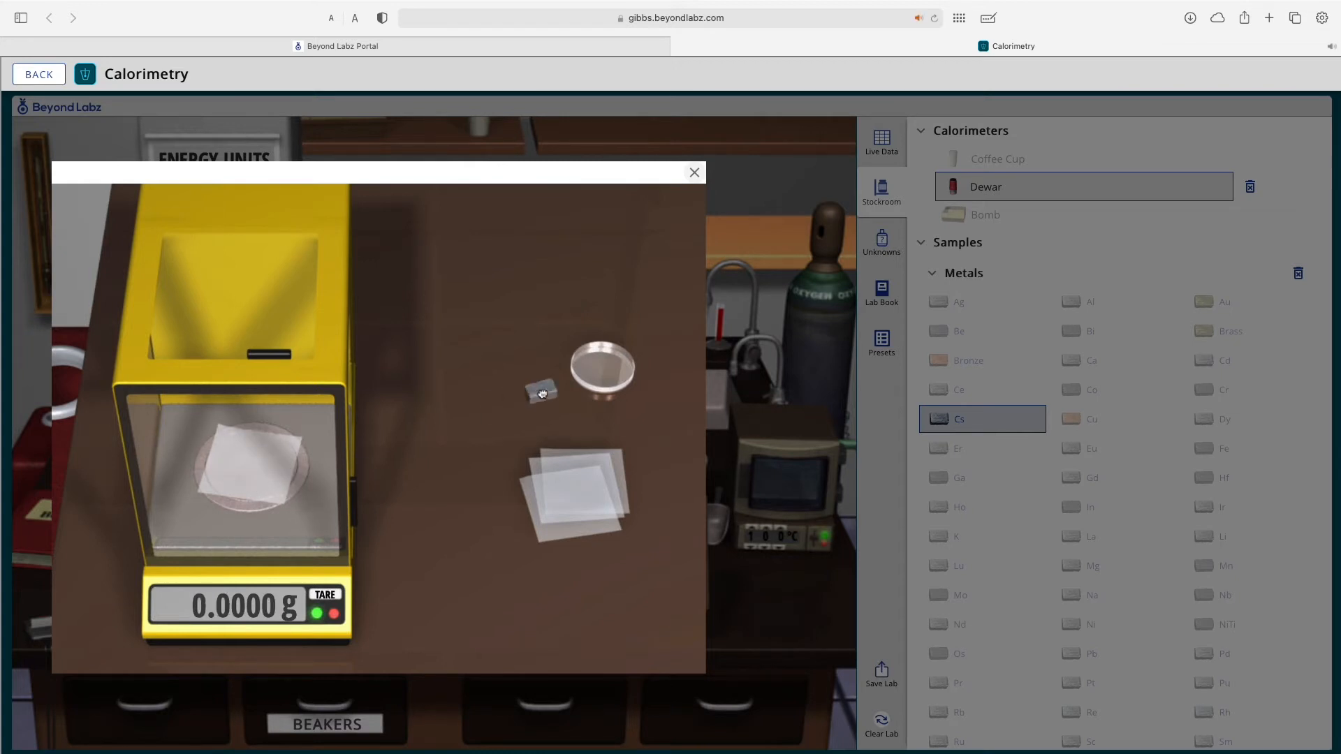
click(694, 173)
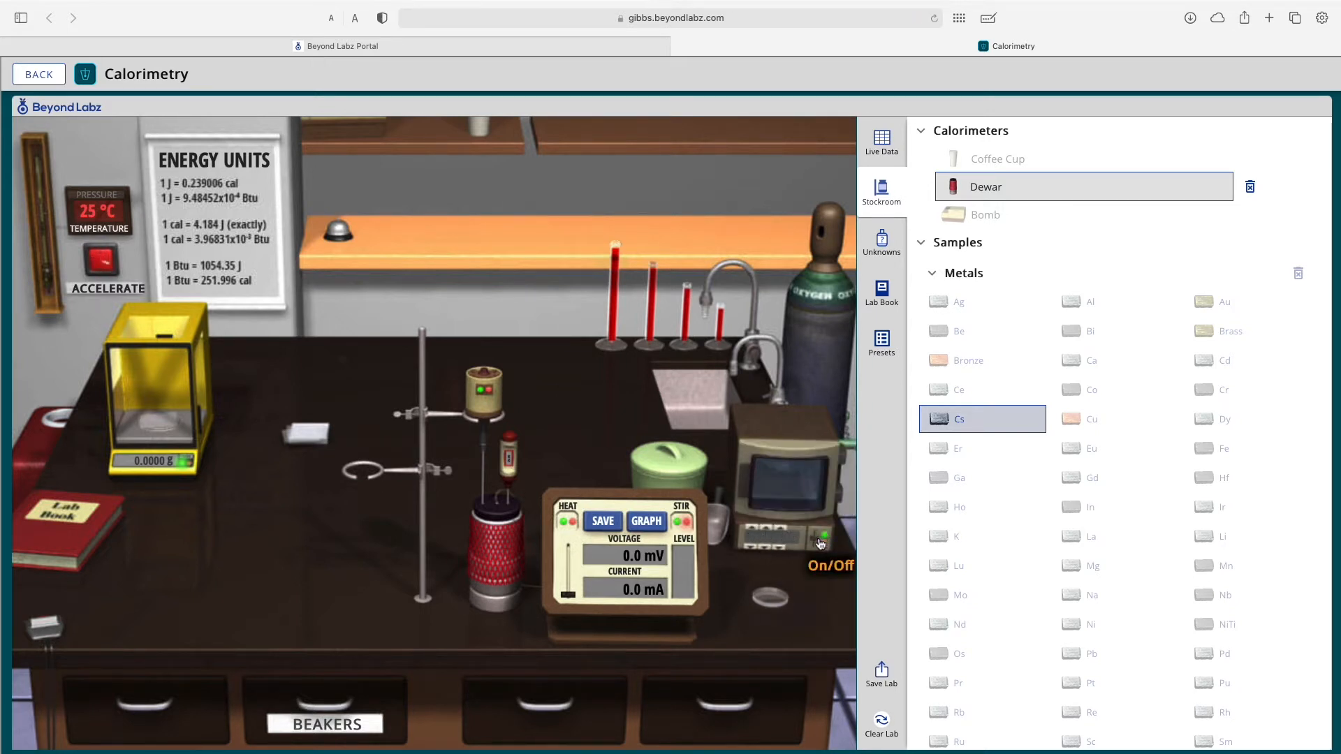
Switch on the drying oven so it heats to 200 °C
click(824, 537)
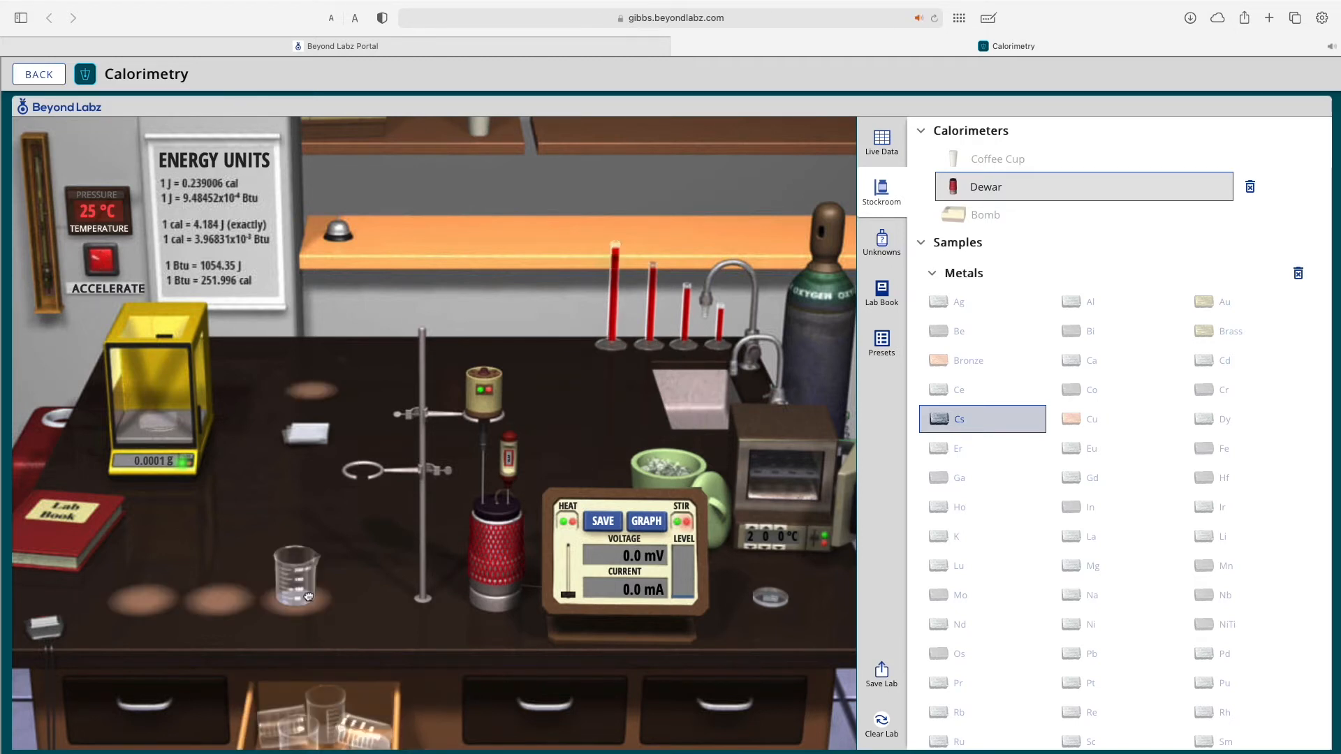
mouse_move(53, 540)
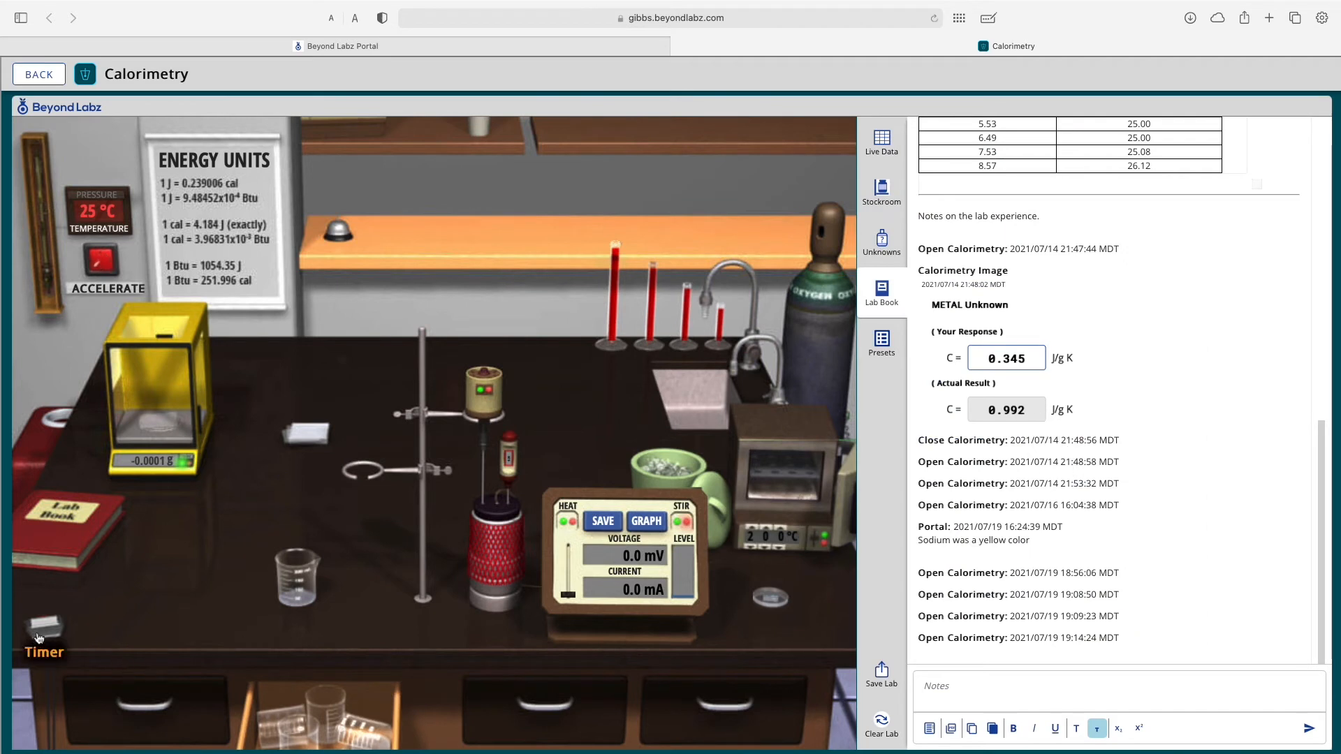
Put a timer on the lab bench
click(881, 139)
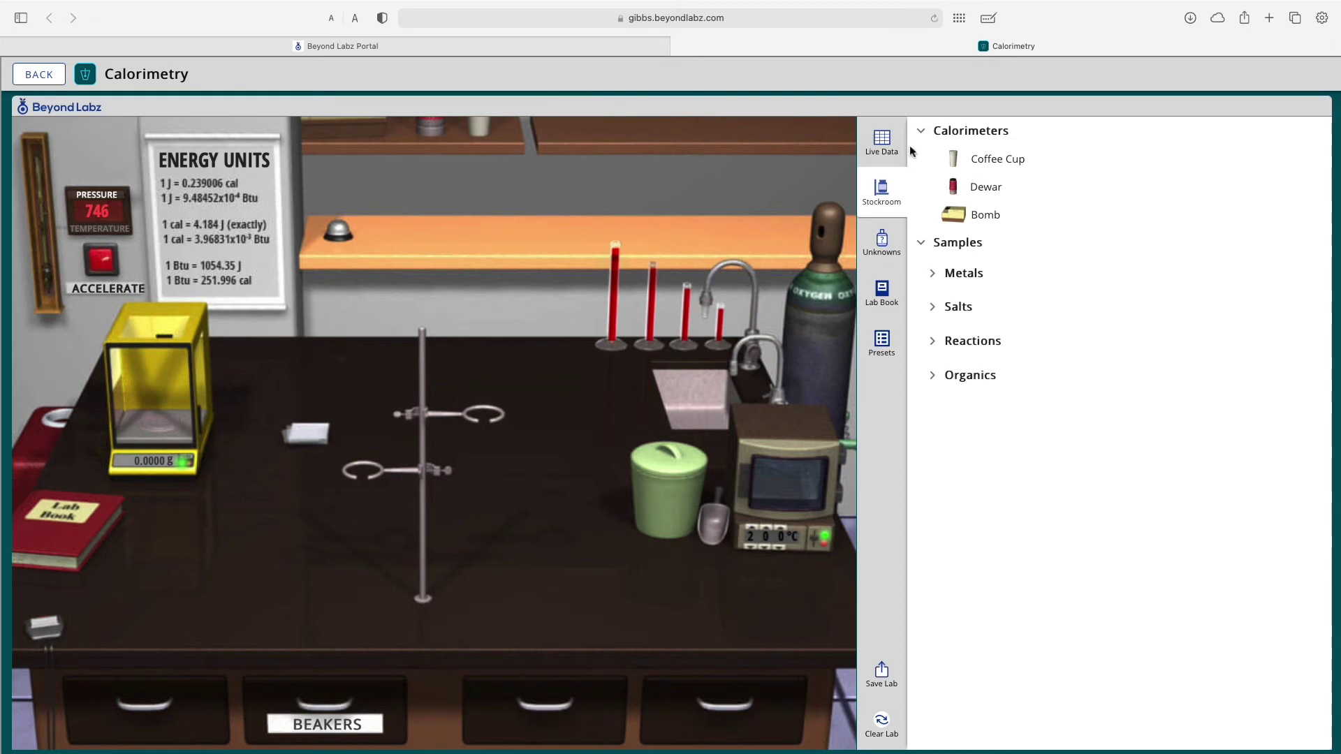
Browse Live Data, Stockroom, Lab Book and Presets, then load the saved metal-unknown lab
click(881, 137)
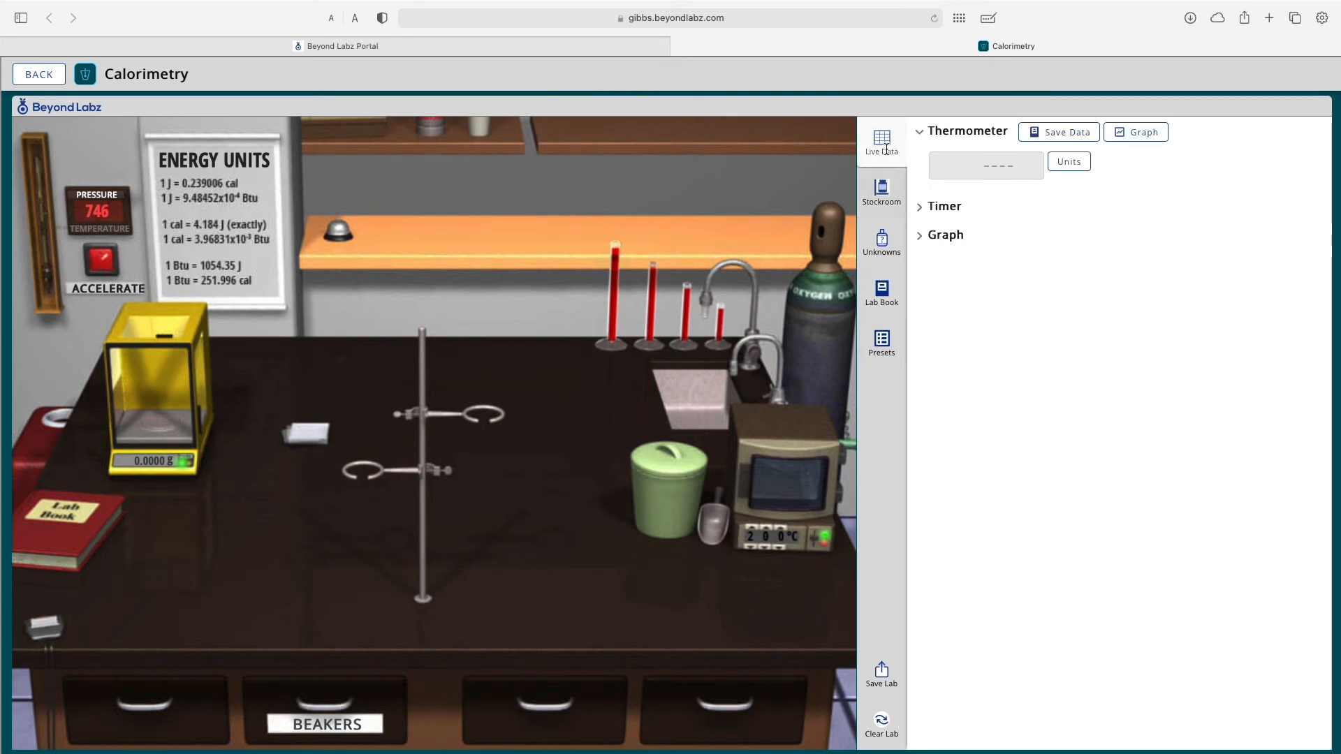
click(881, 192)
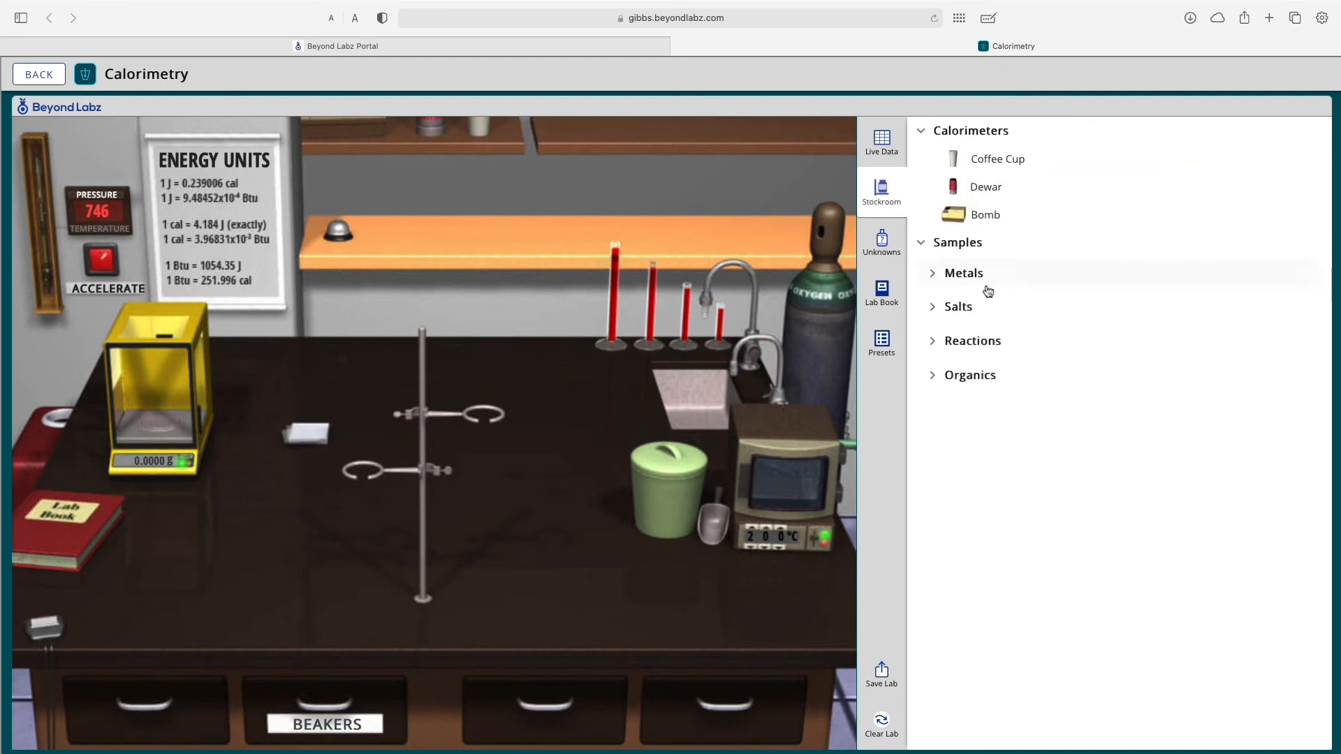
click(881, 241)
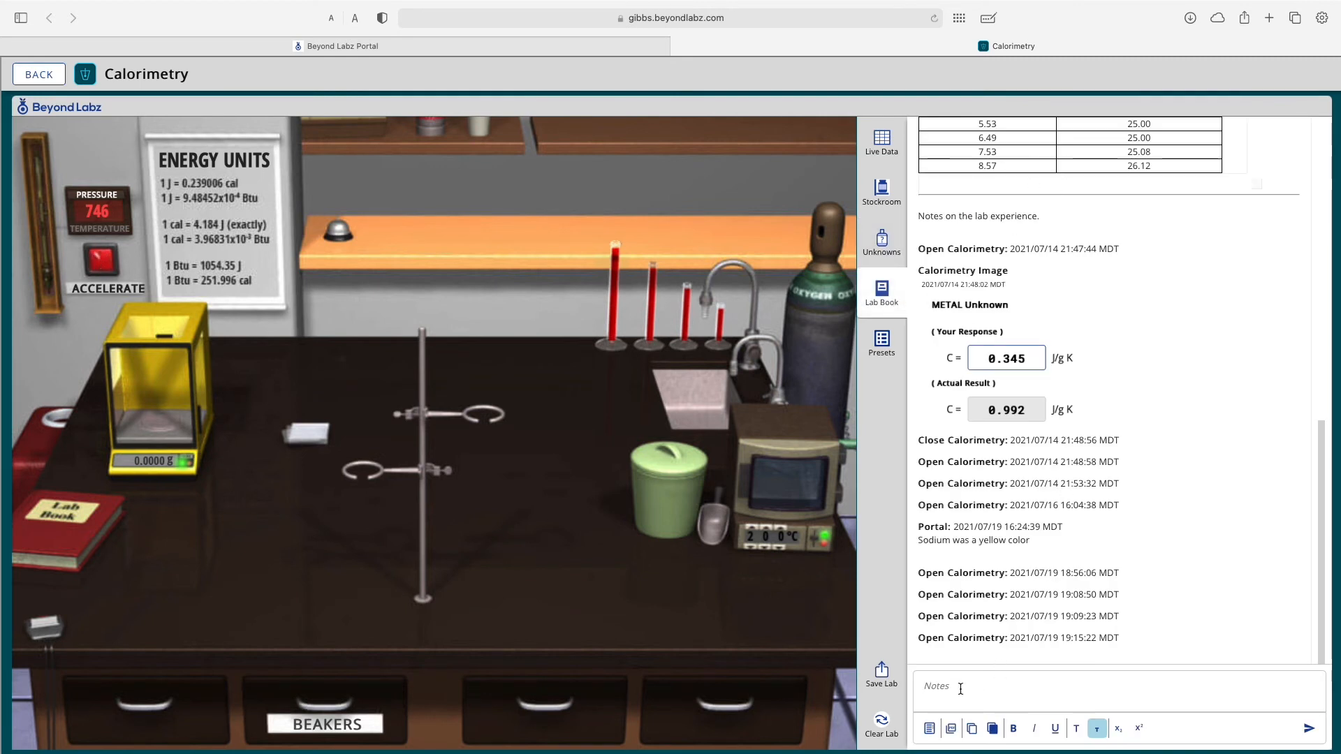
click(881, 343)
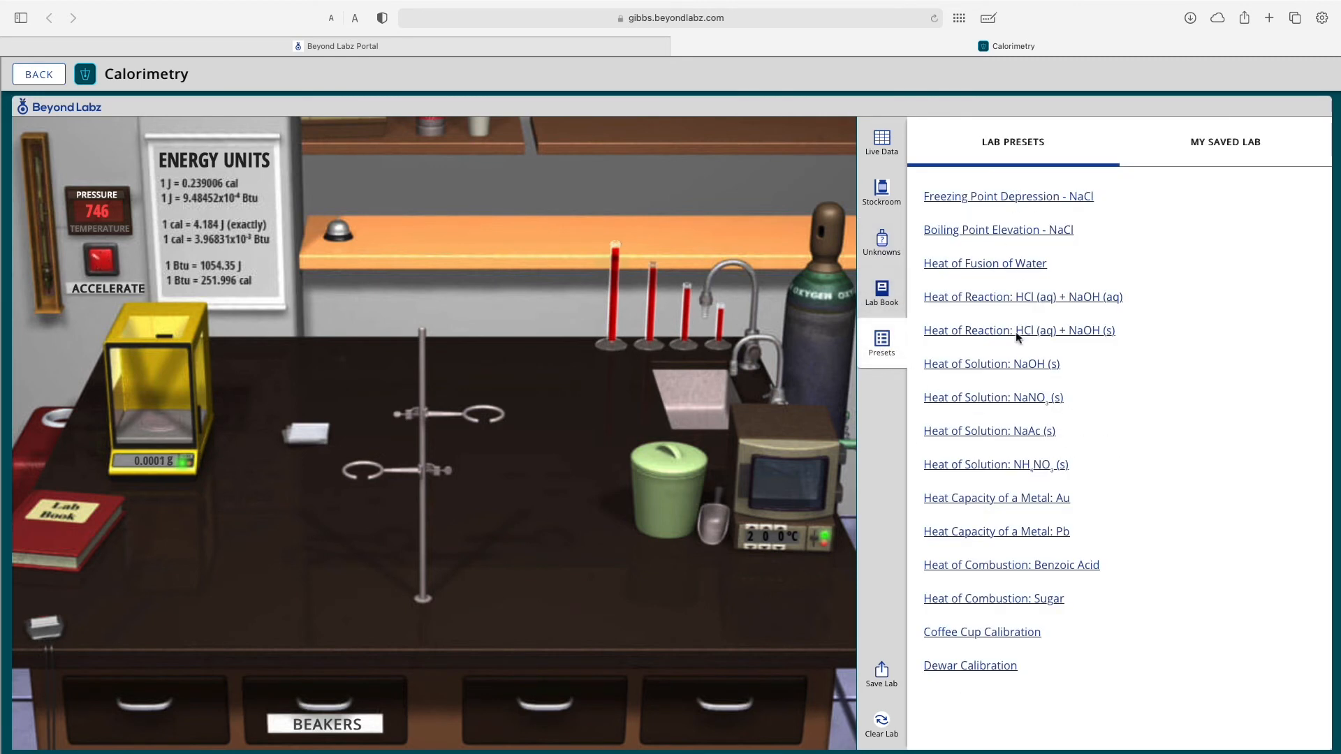
click(1225, 142)
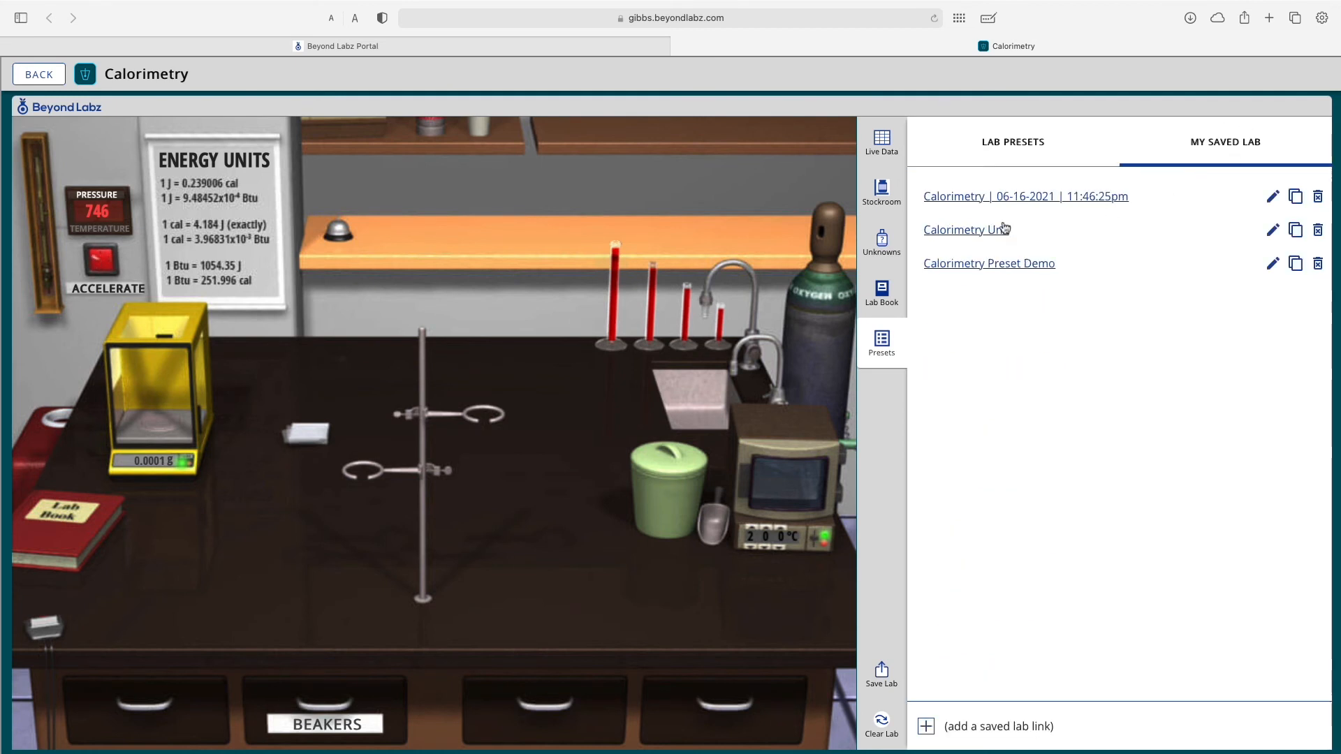
click(957, 230)
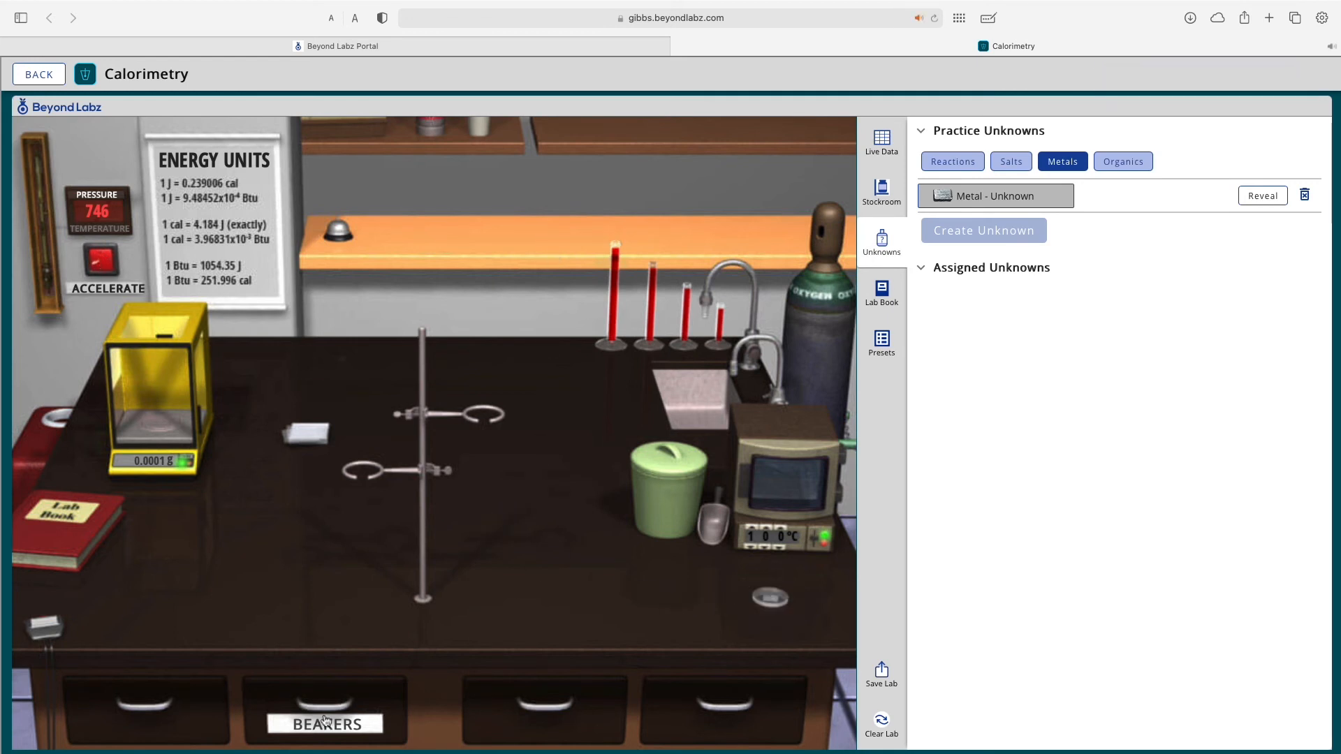
Place a Dewar calorimeter from the Stockroom and start saving thermometer readings
click(881, 192)
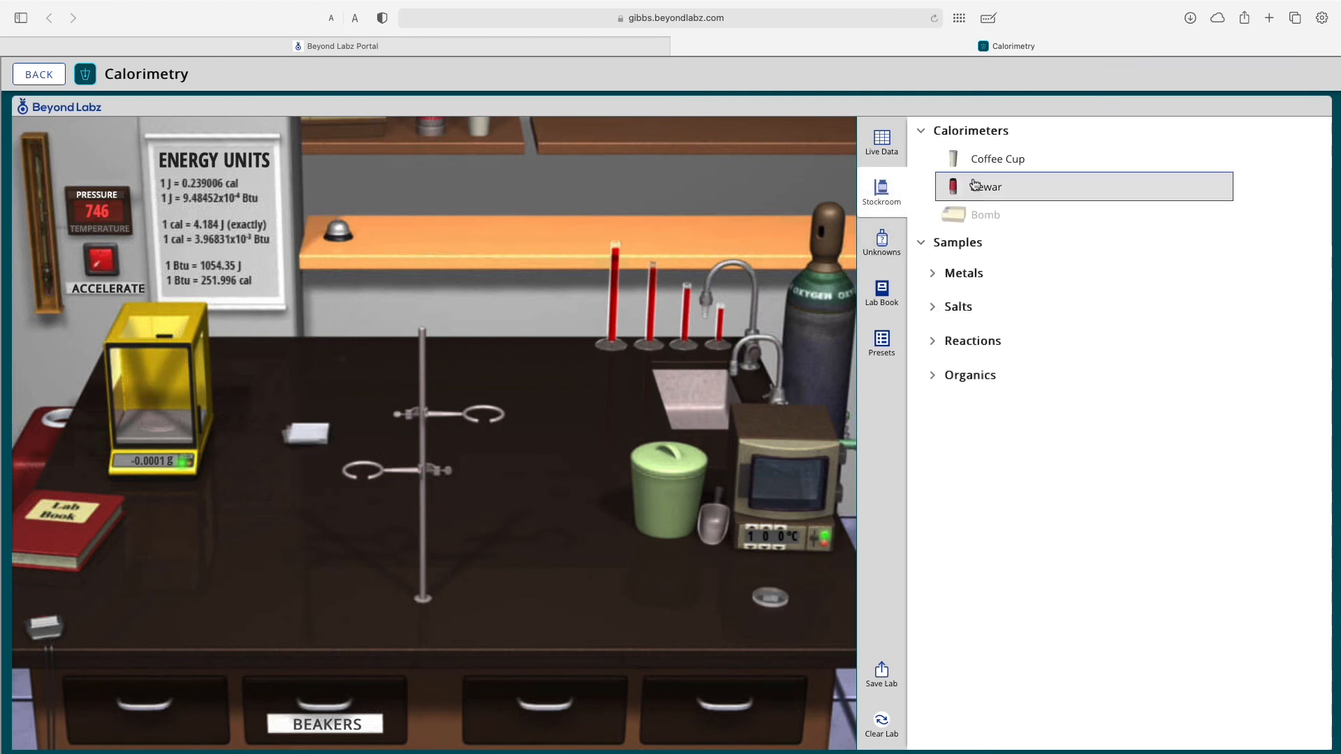
click(984, 186)
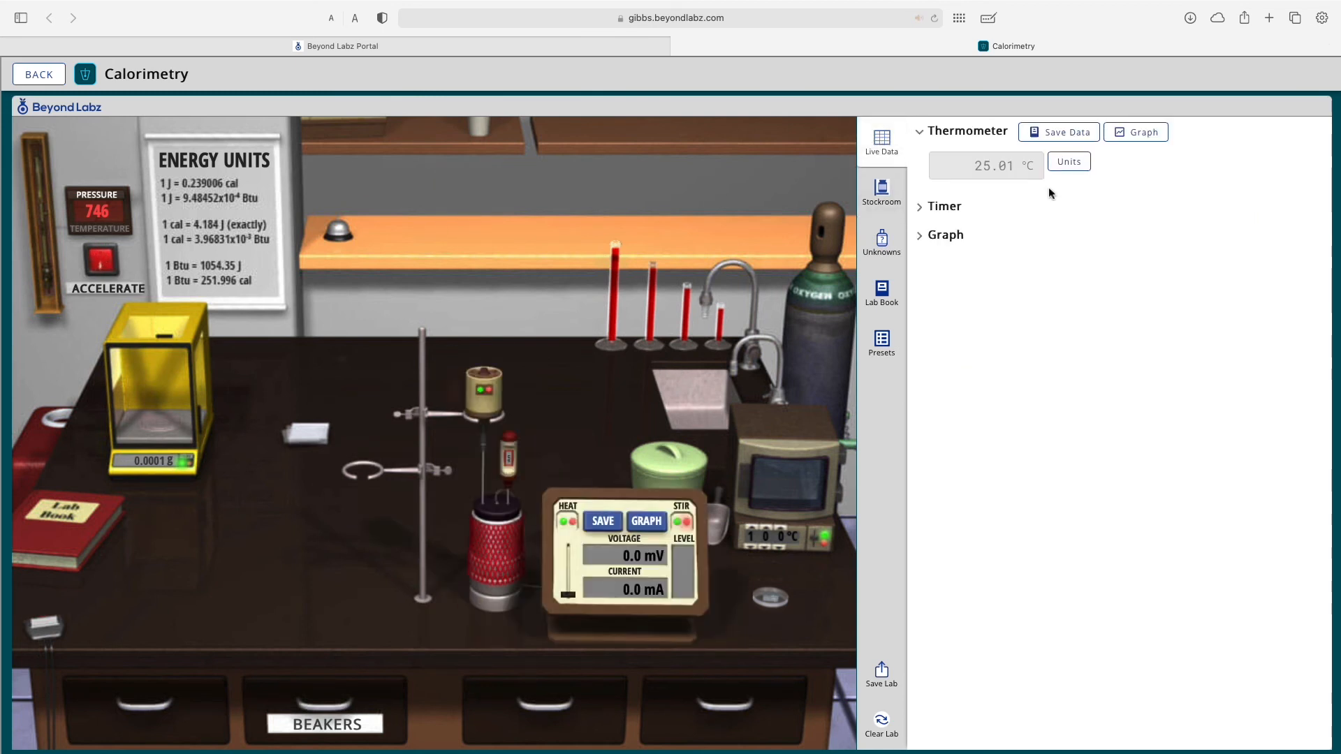
click(1059, 132)
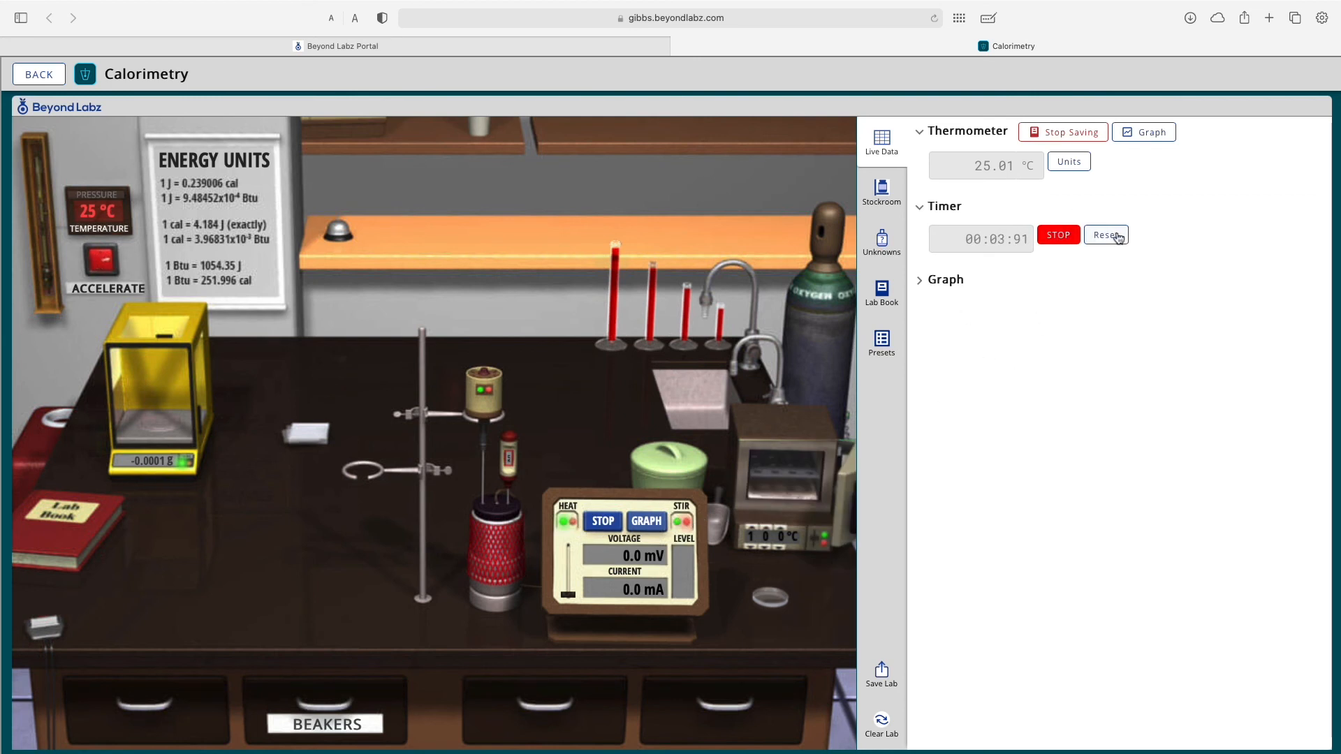
Stop saving temperature data, check it in the Lab Book, and clean up the bench
click(1063, 132)
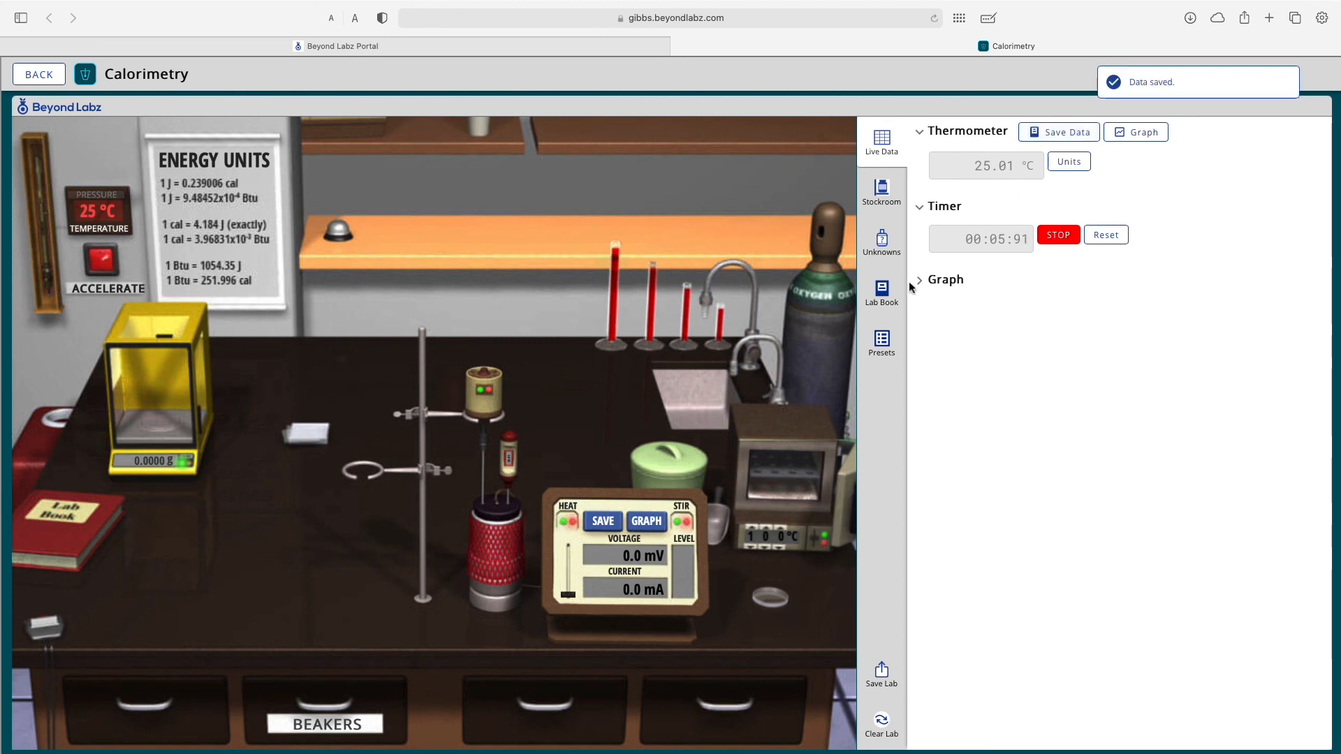
click(881, 290)
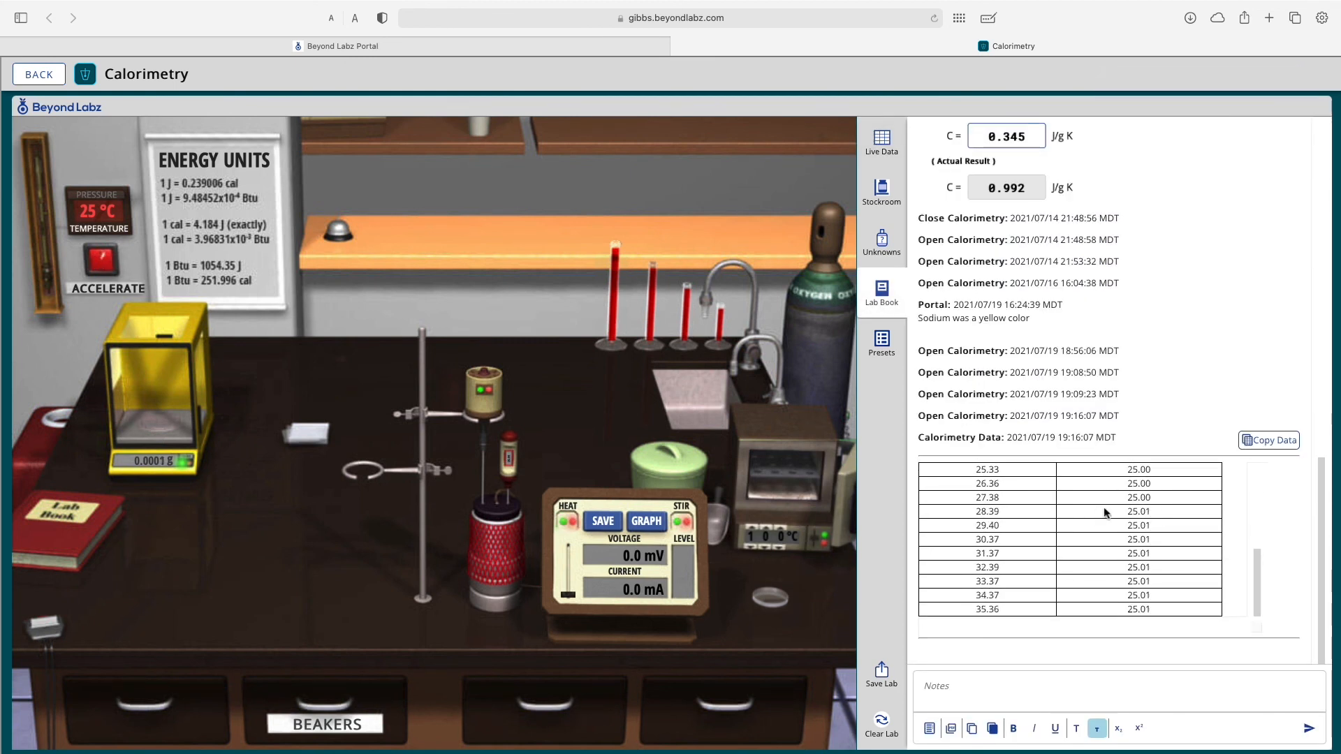
mouse_move(75, 395)
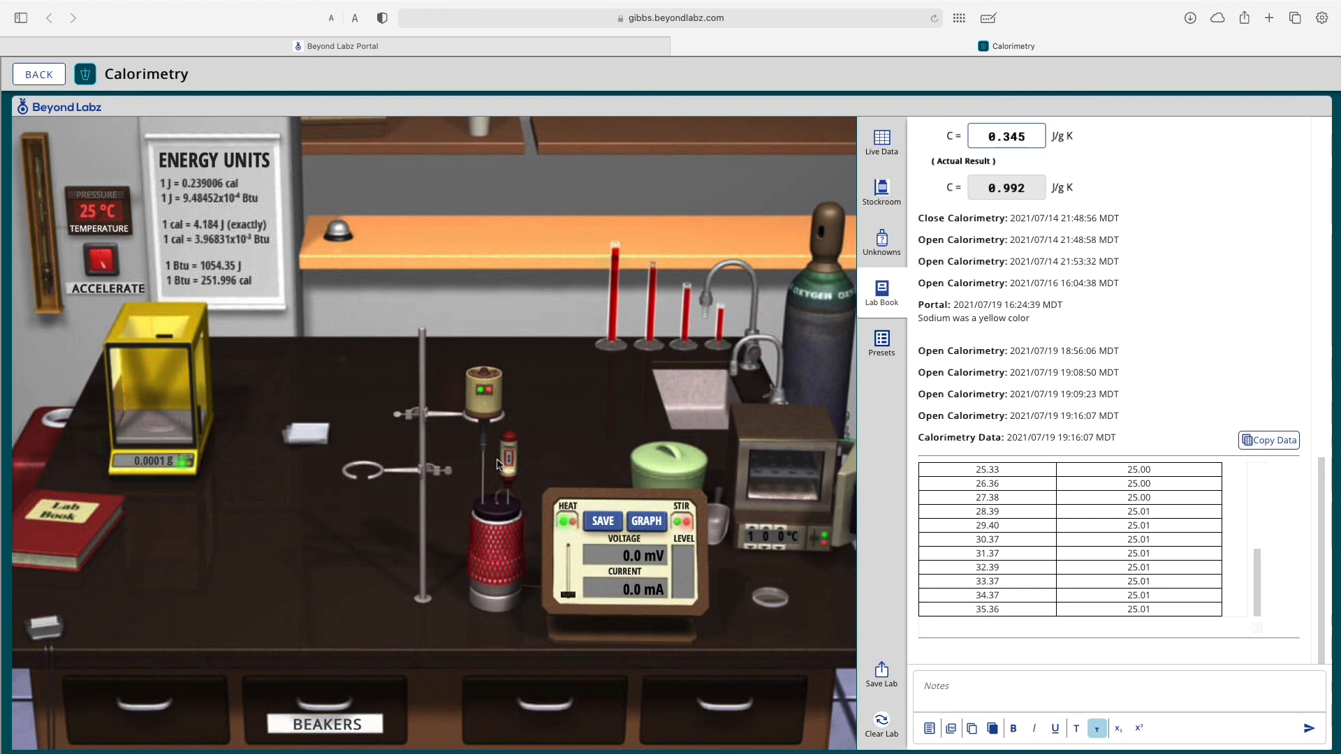
click(881, 190)
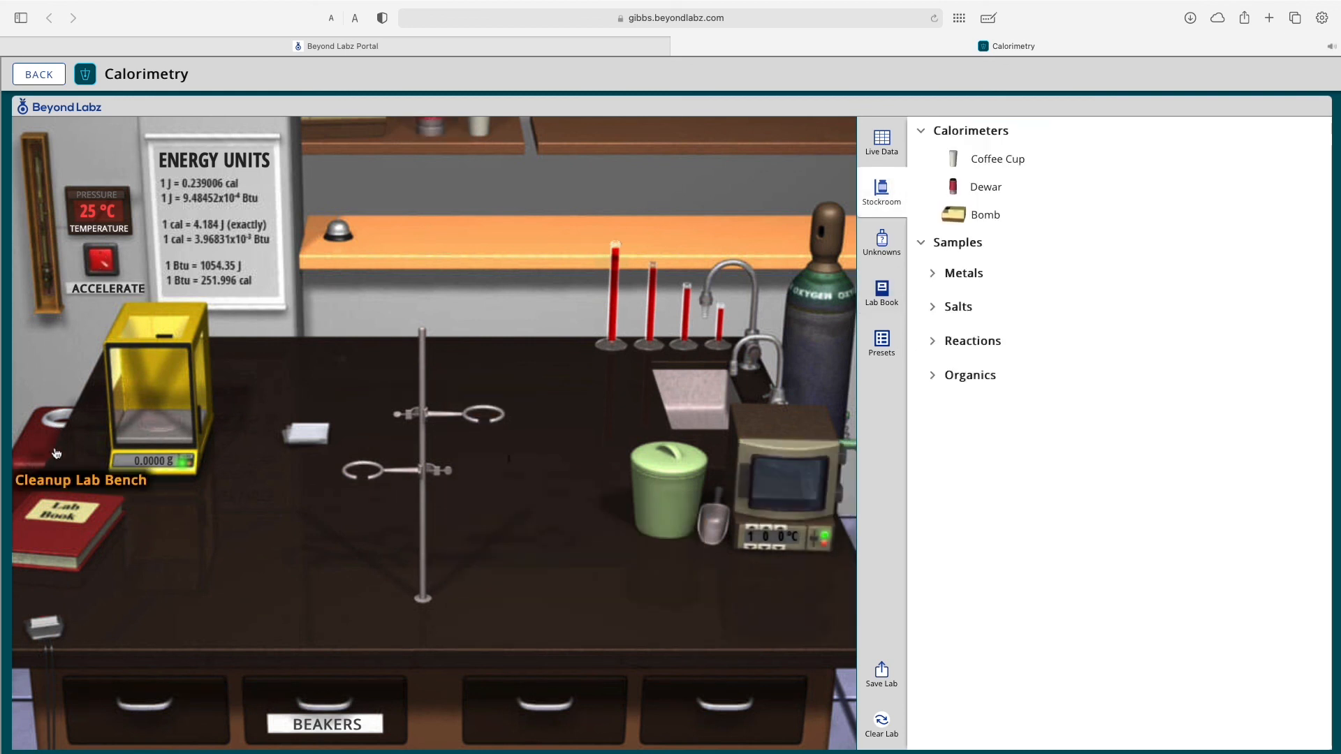